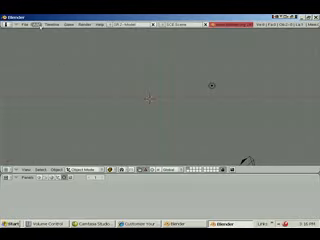
Bring up the Add menu in the 3D view to choose a new mesh object.
{"action": "left_click", "coordinate": [36, 24]}
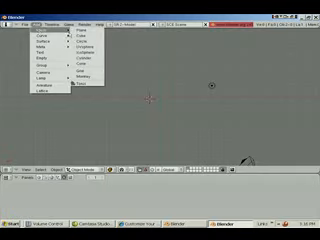